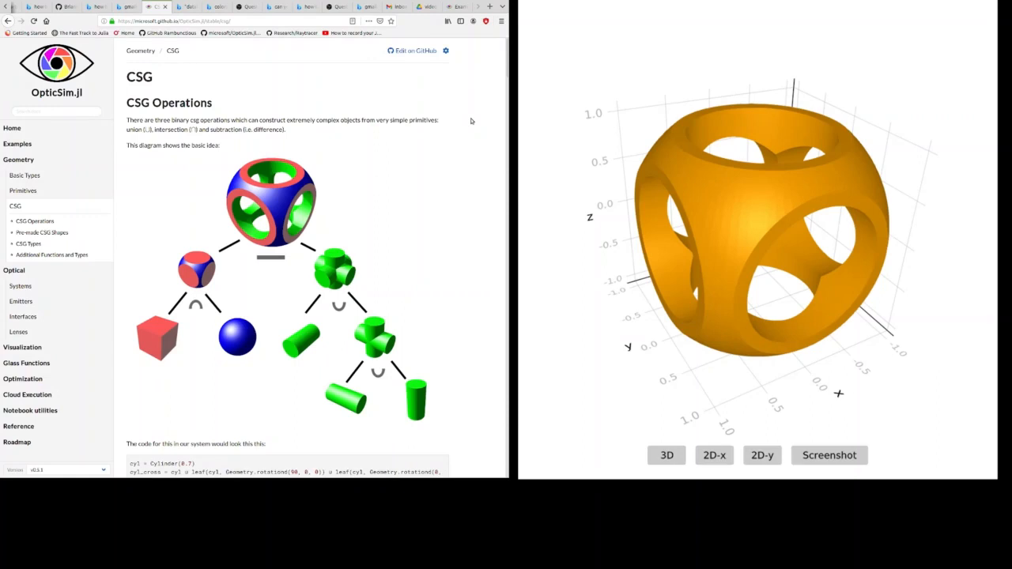
mouse_move(486, 118)
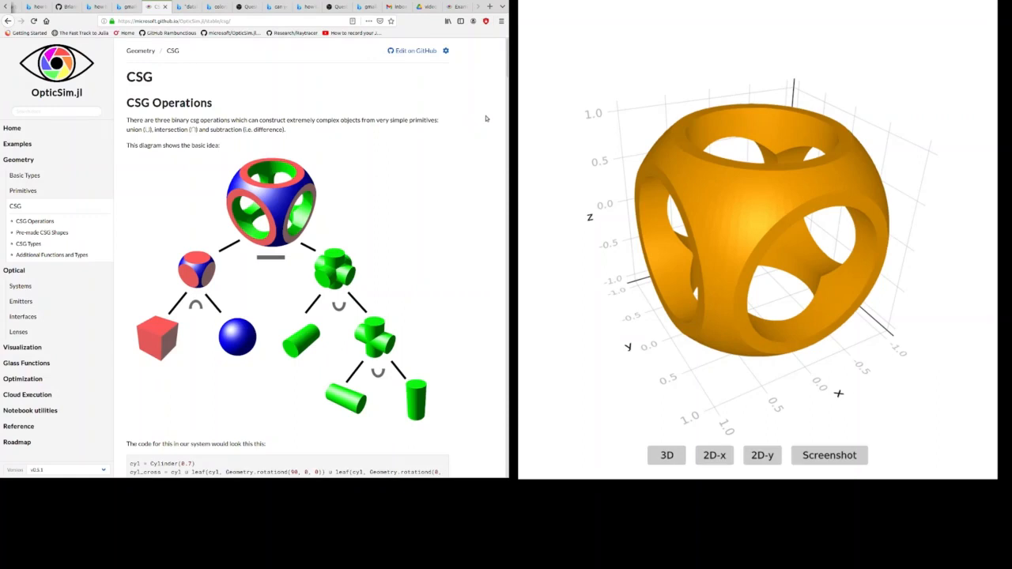
Step: Orbit the orange rounded cube edge-on, from below and from the front to see its holes
scroll("down", 3)
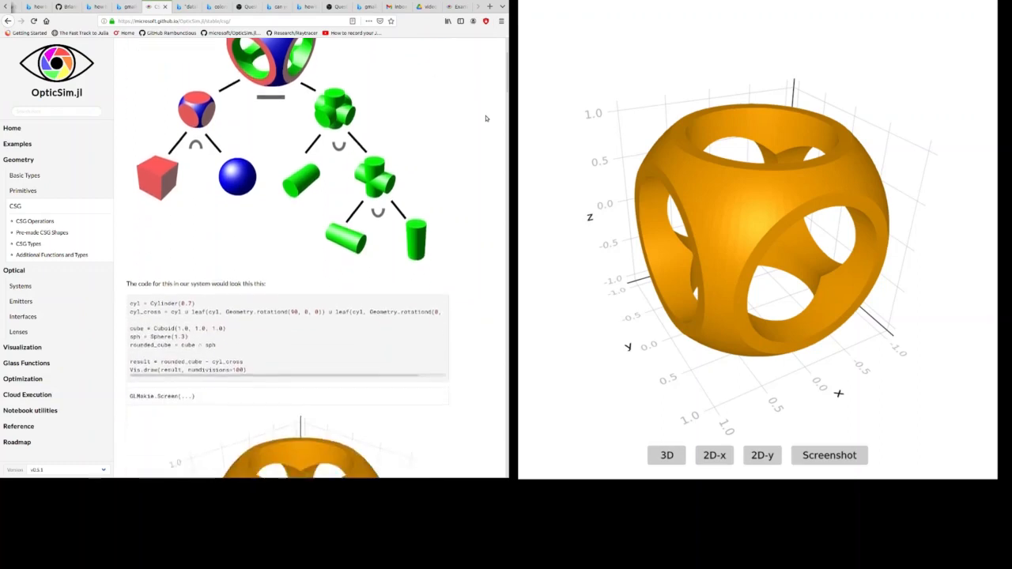
scroll("down", 3)
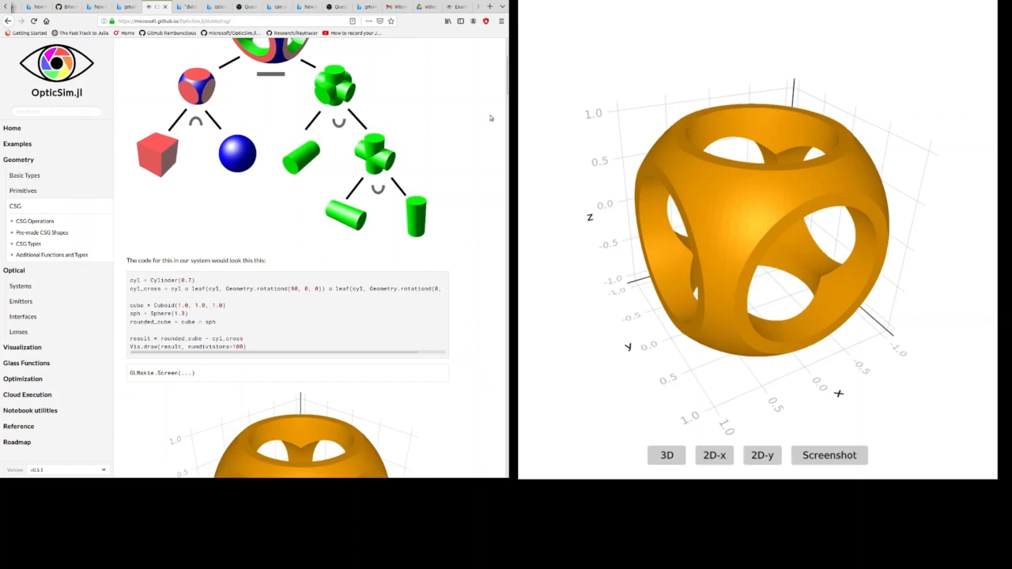
mouse_move(707, 270)
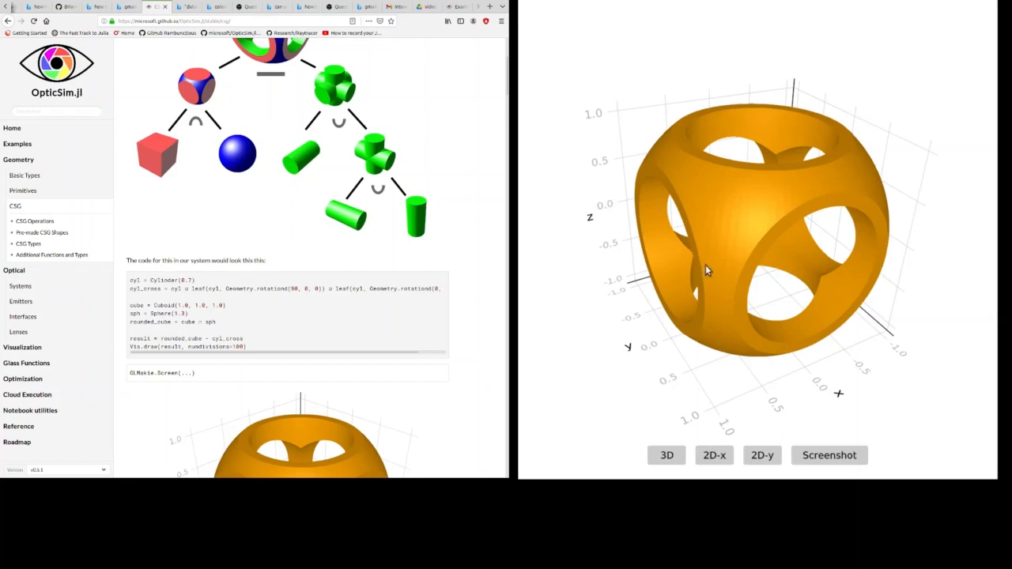
mouse_move(763, 294)
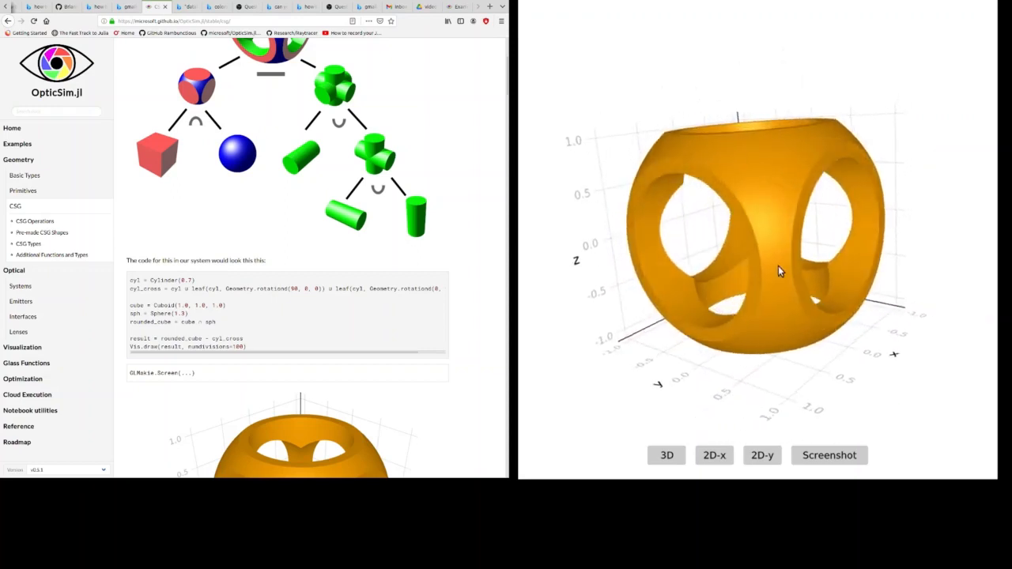
left_click_drag(778, 271, 805, 243)
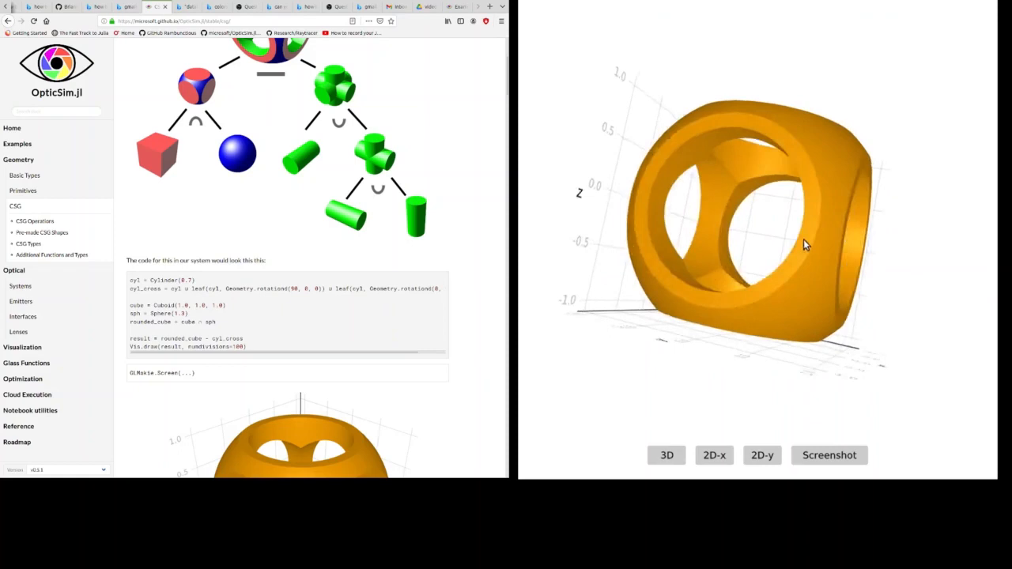
left_click_drag(805, 243, 710, 286)
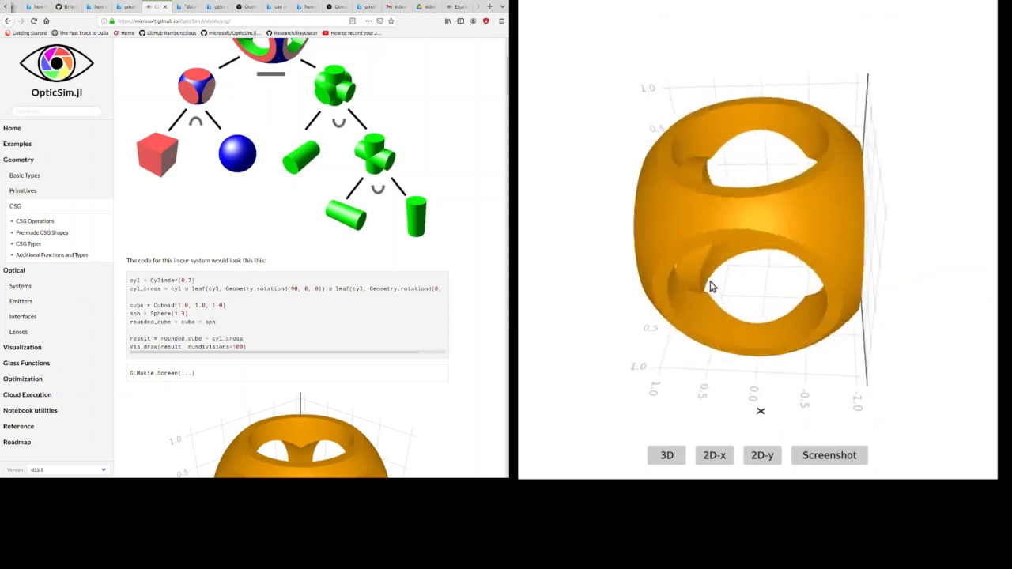
left_click_drag(711, 287, 725, 239)
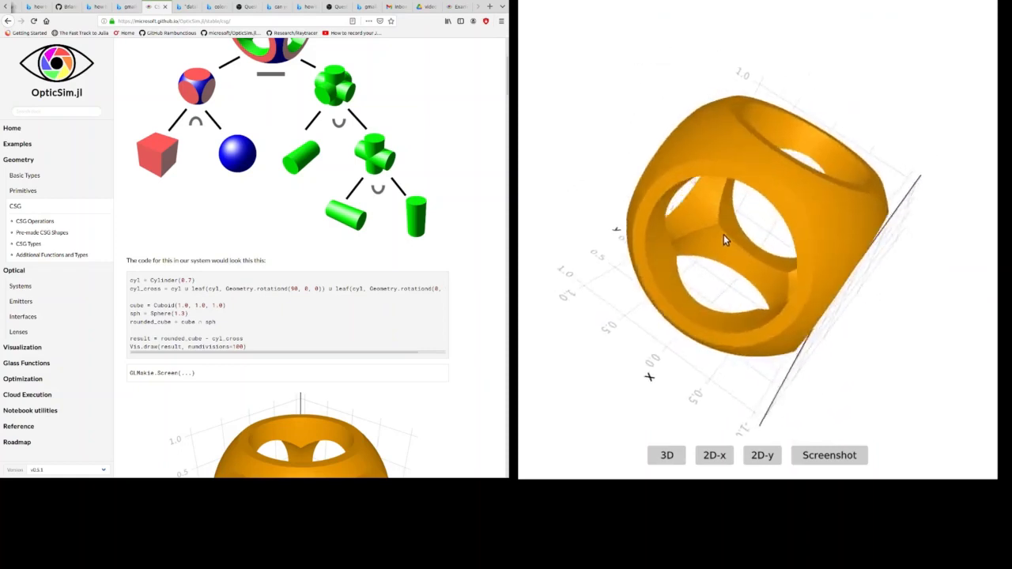
left_click_drag(726, 239, 915, 289)
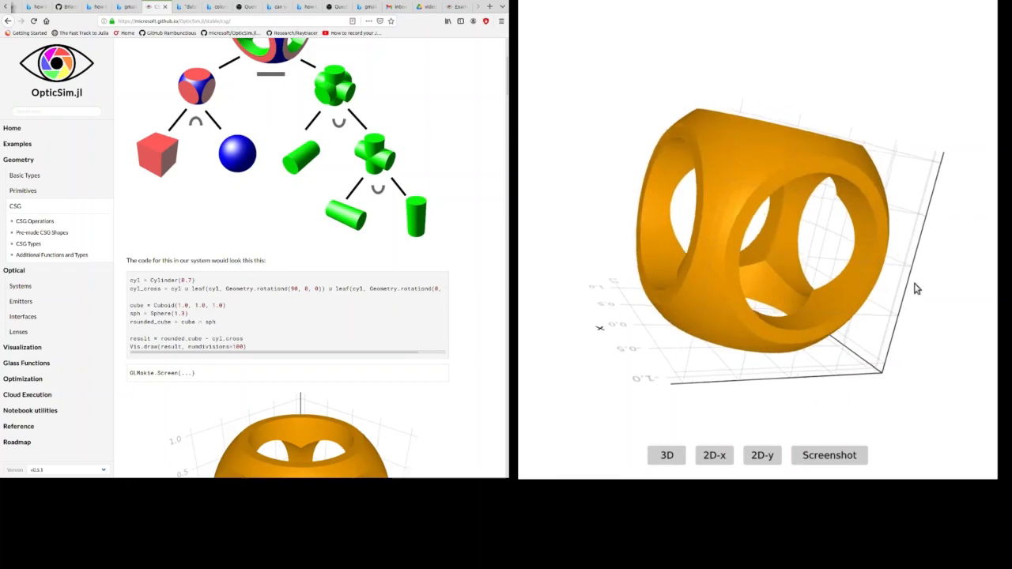
left_click_drag(917, 288, 676, 344)
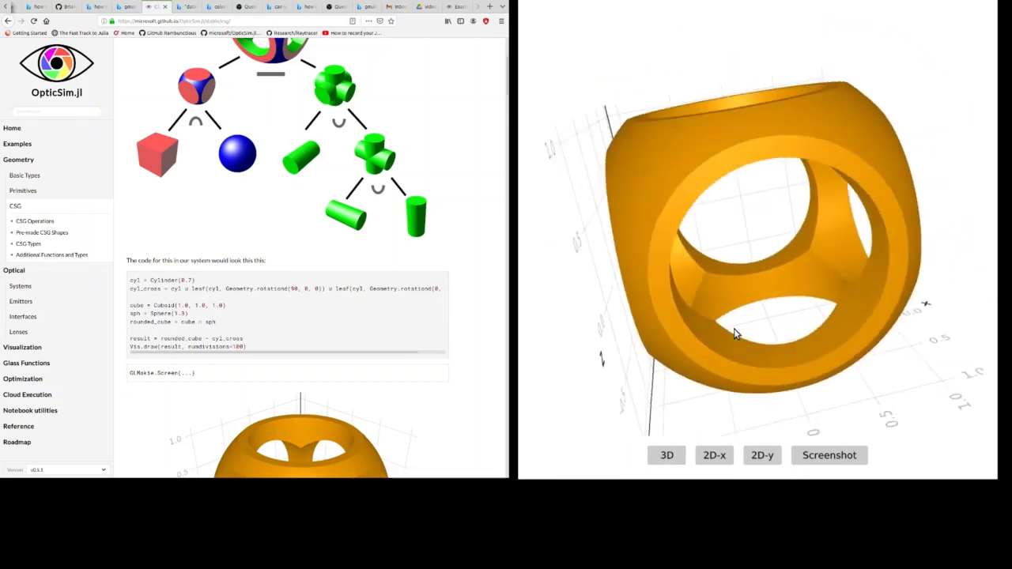
left_click_drag(735, 334, 749, 307)
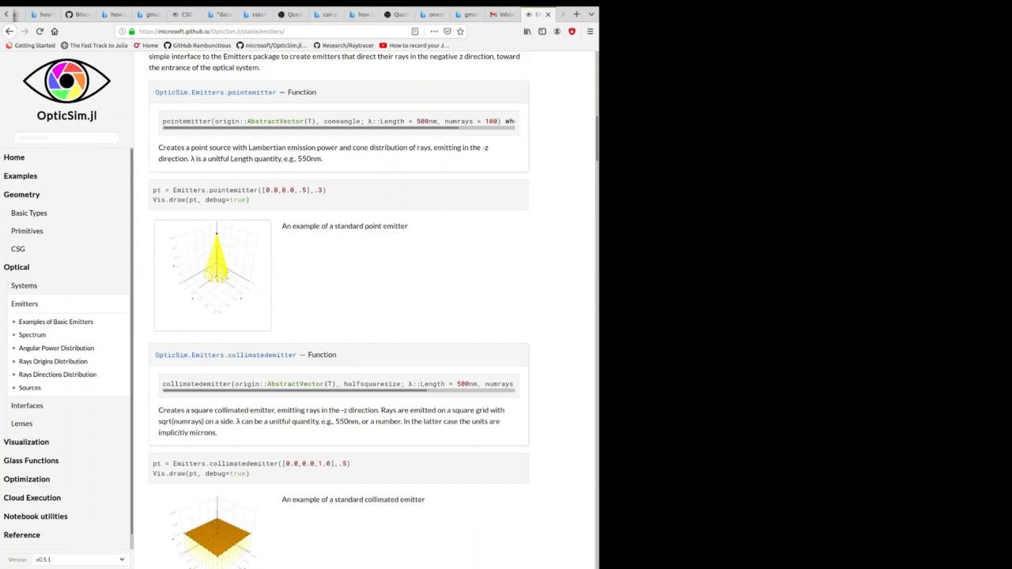
Step: Scroll the Emitters page from the point and collimated examples down to Gaussian angular power and composite sources
scroll("down", 3)
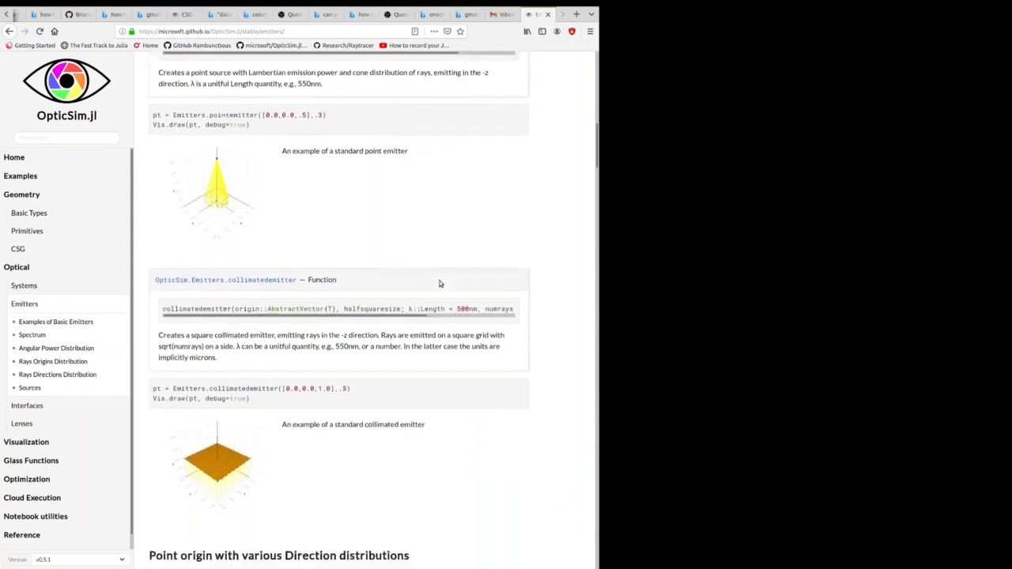
scroll("down", 3)
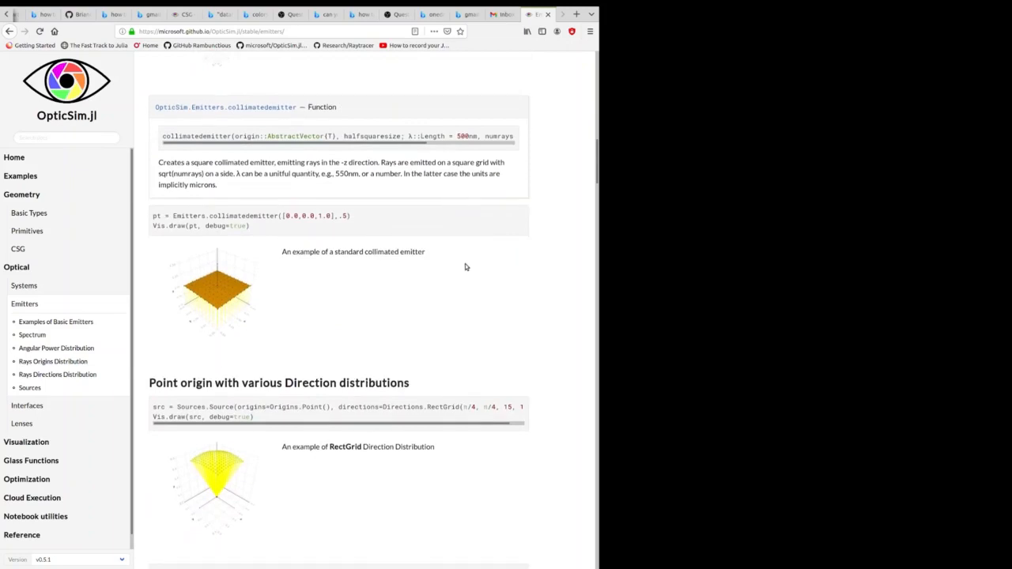
scroll("down", 3)
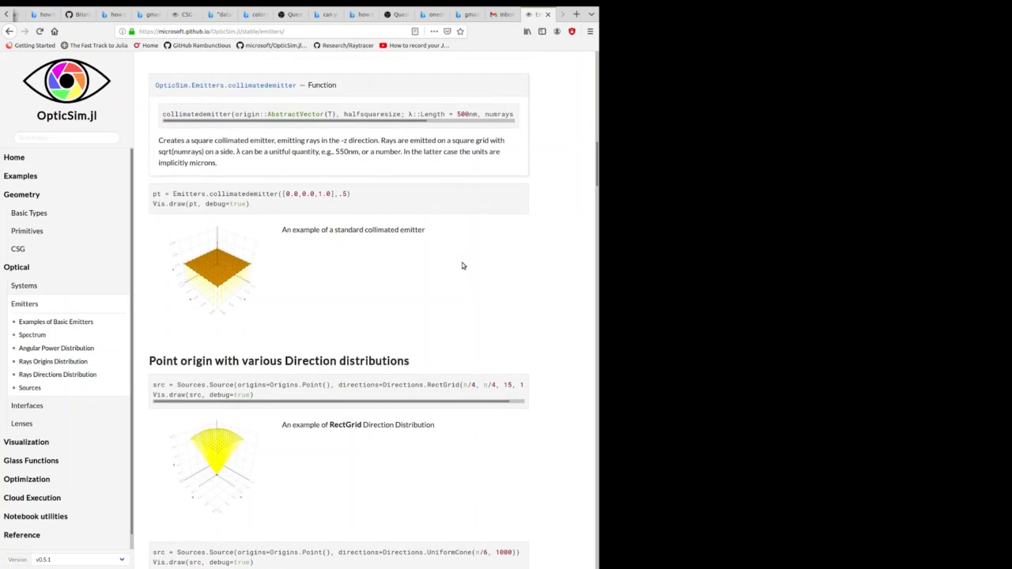
scroll("down", 3)
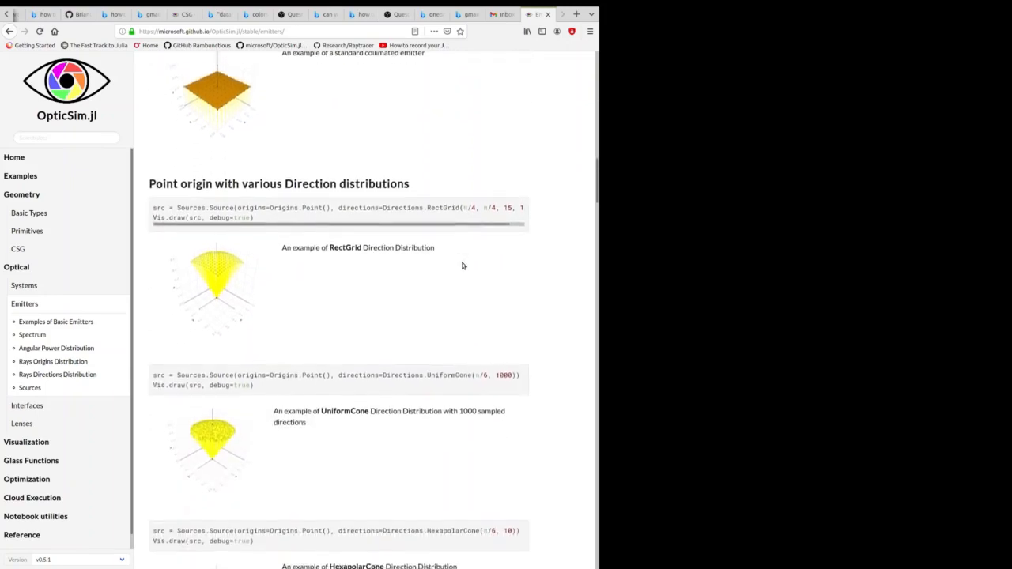
scroll("down", 3)
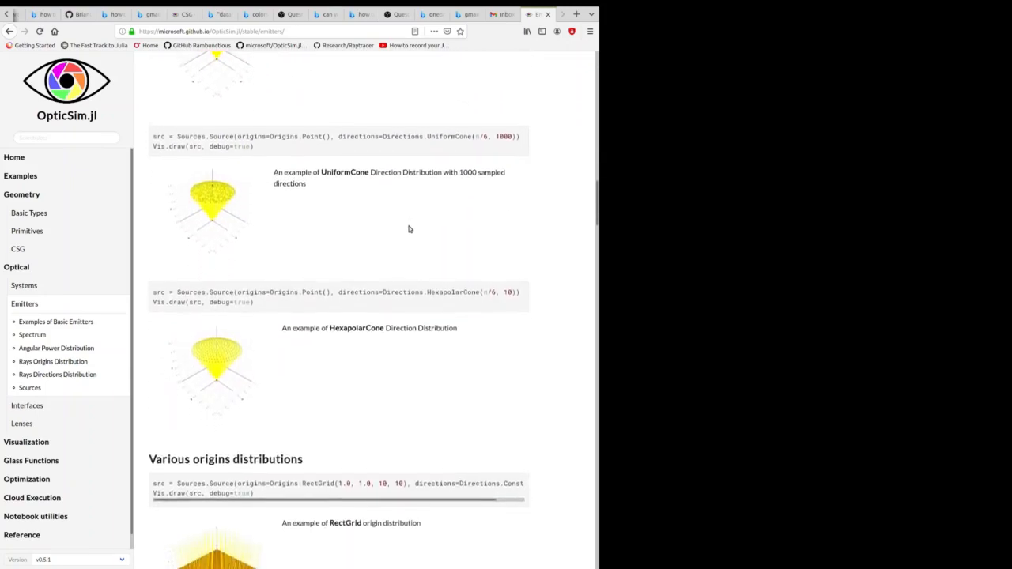
scroll("down", 3)
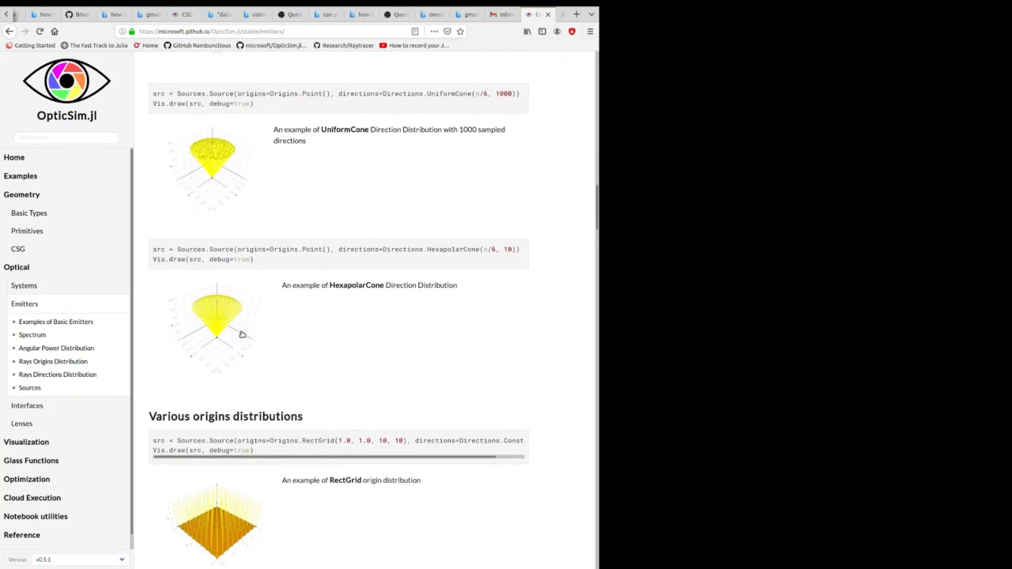
scroll("down", 3)
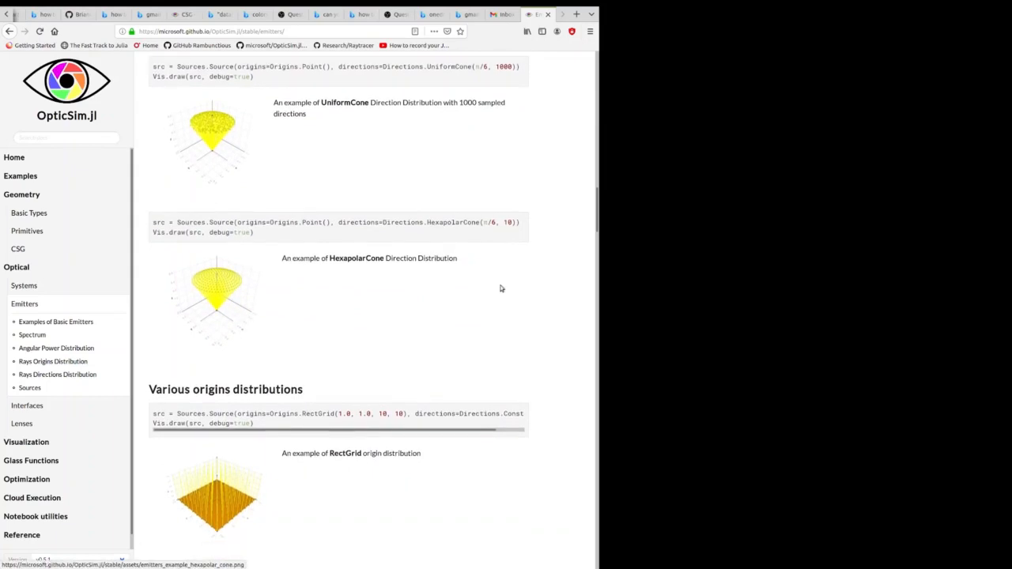
scroll("down", 3)
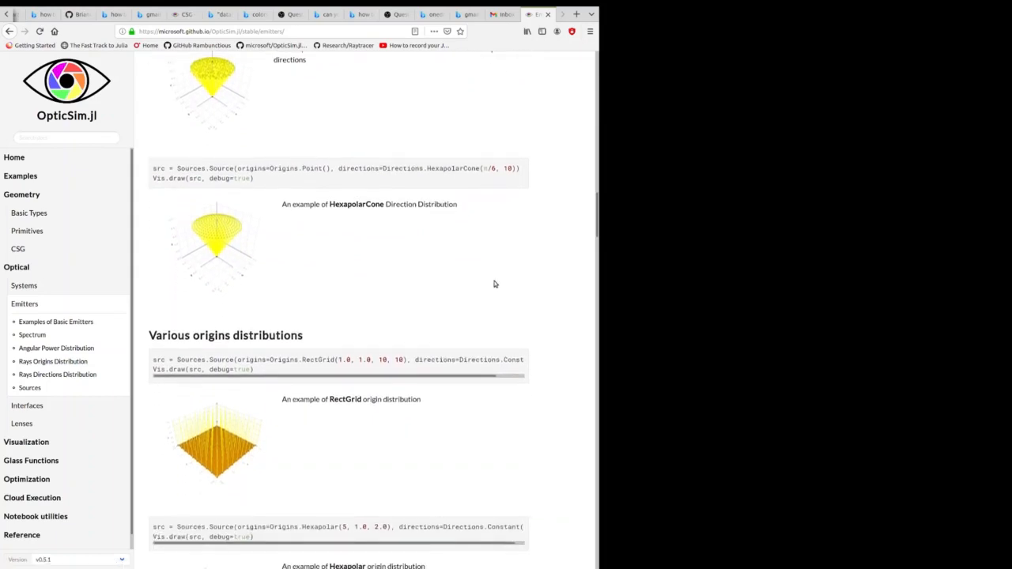
scroll("down", 3)
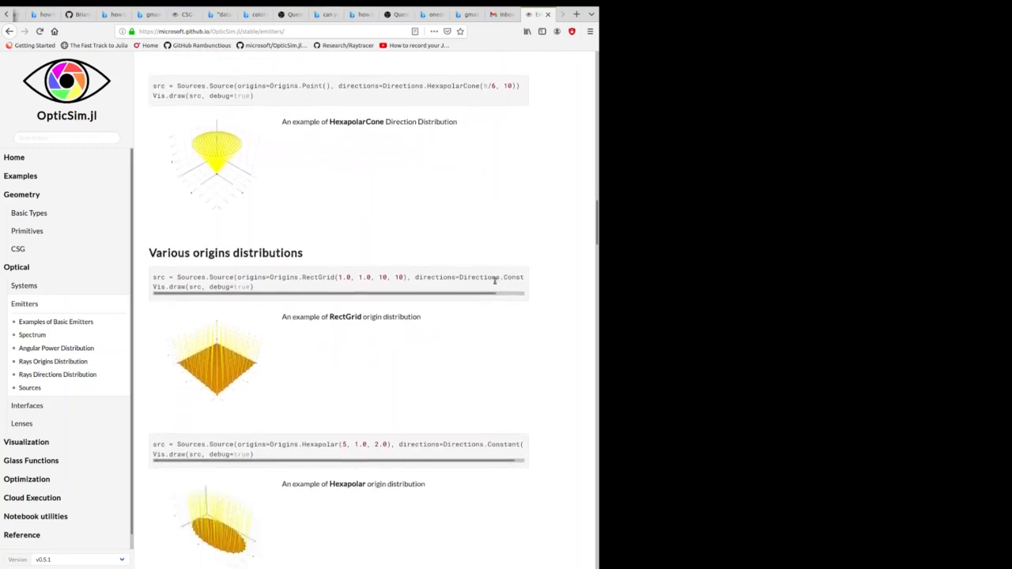
scroll("down", 3)
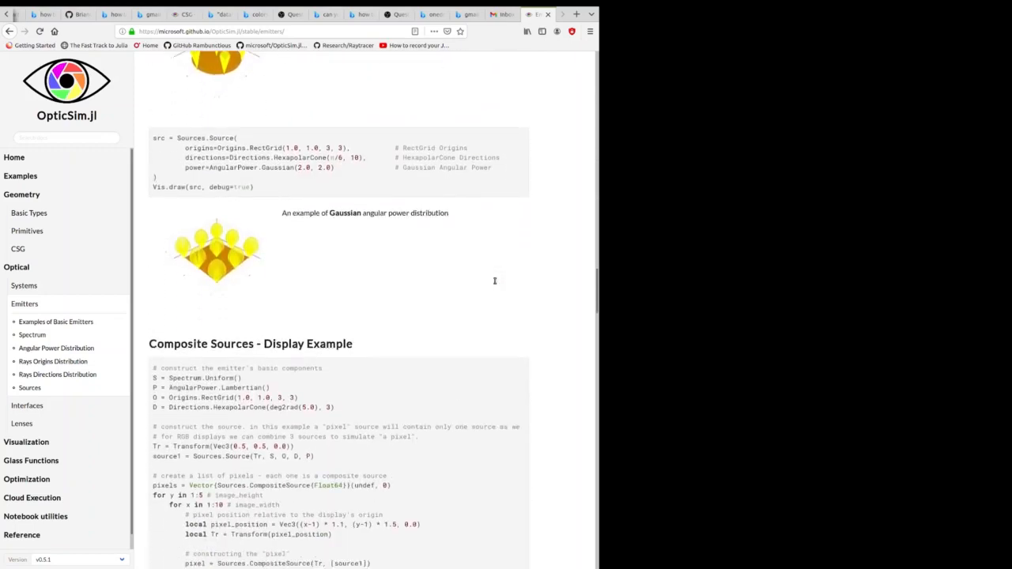
Step: Scroll to the composite-source display example and its grid-of-pixels render above the Spectrum section
scroll("down", 3)
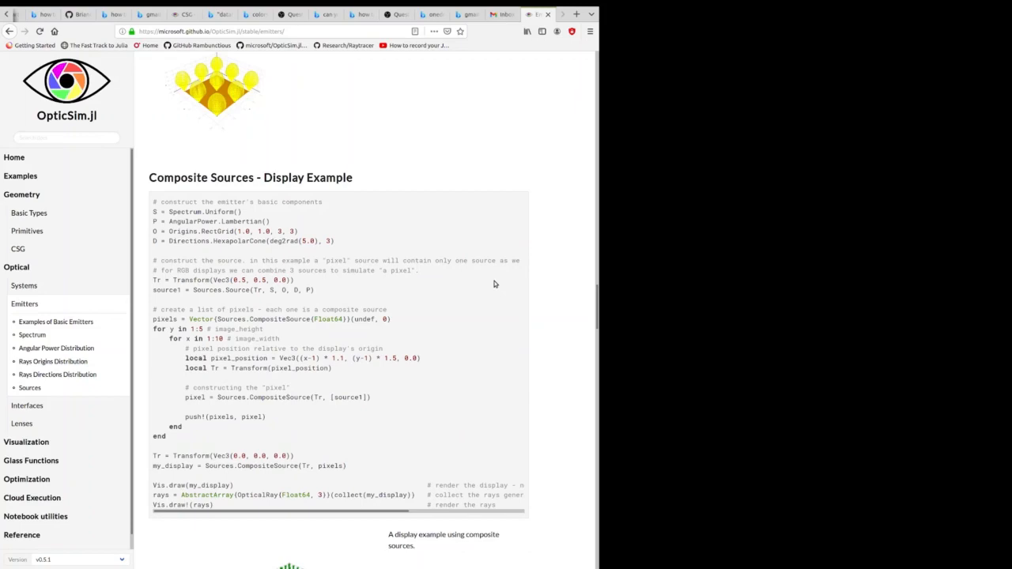
scroll("down", 3)
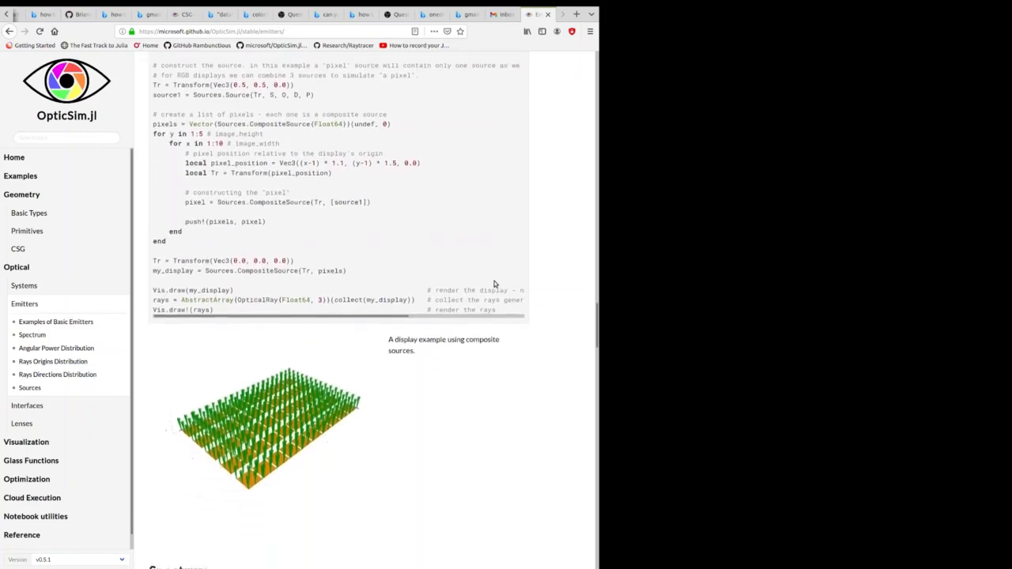
scroll("down", 3)
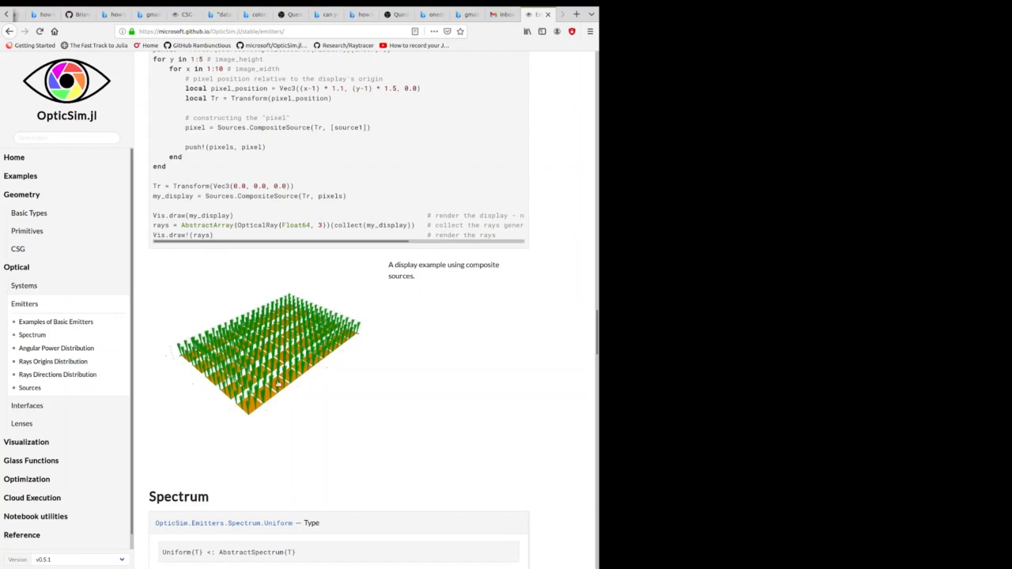
mouse_move(399, 342)
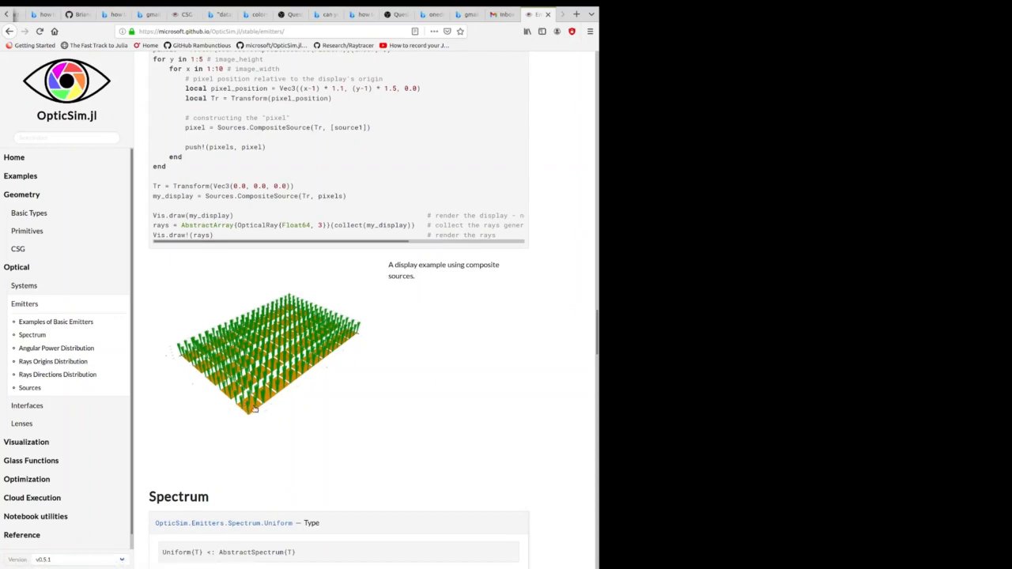
mouse_move(278, 410)
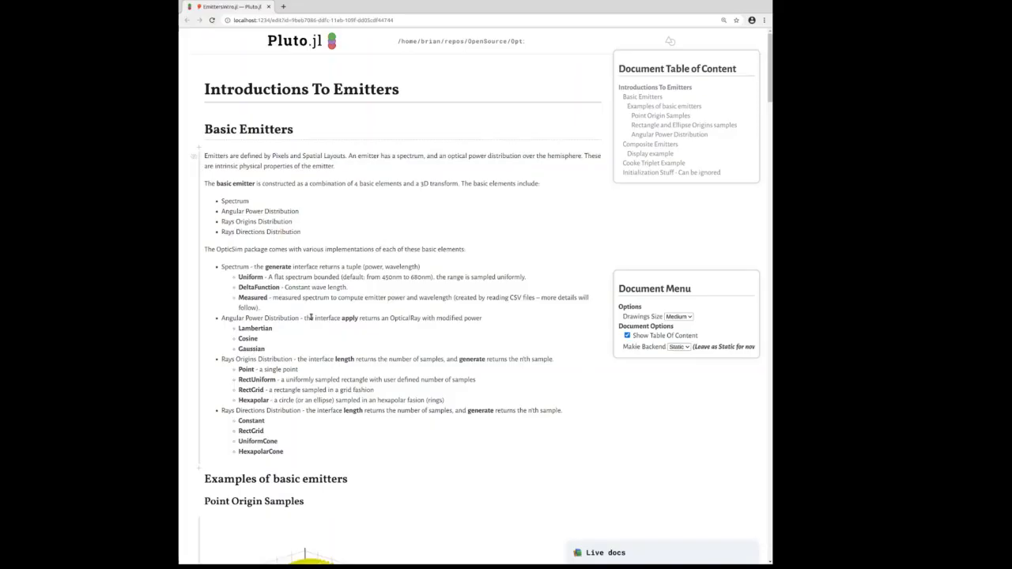
mouse_move(399, 327)
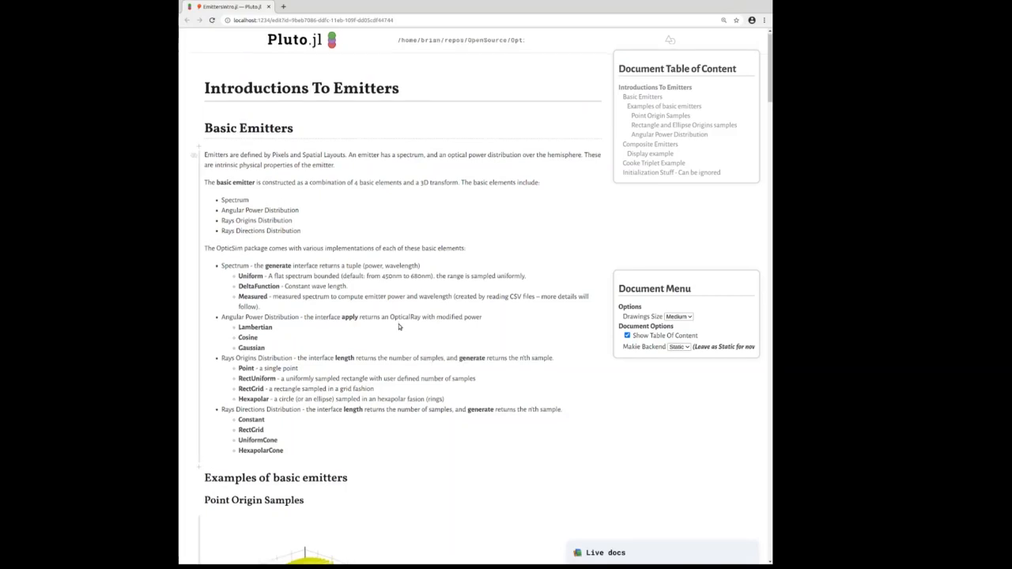
Step: Scroll through the Basic Emitters and Point Origin Samples cells with their rendered cones
scroll("down", 3)
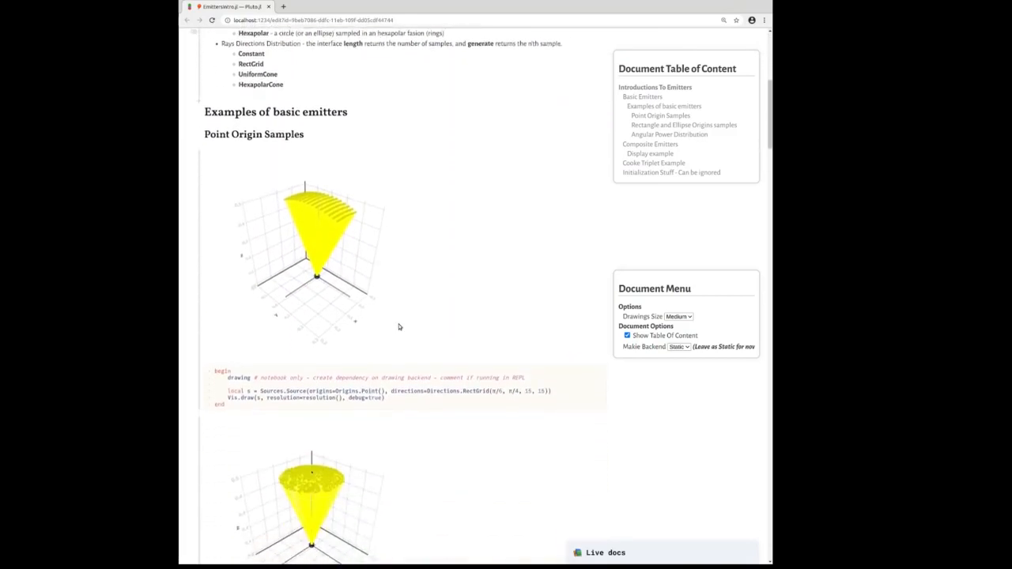
scroll("down", 3)
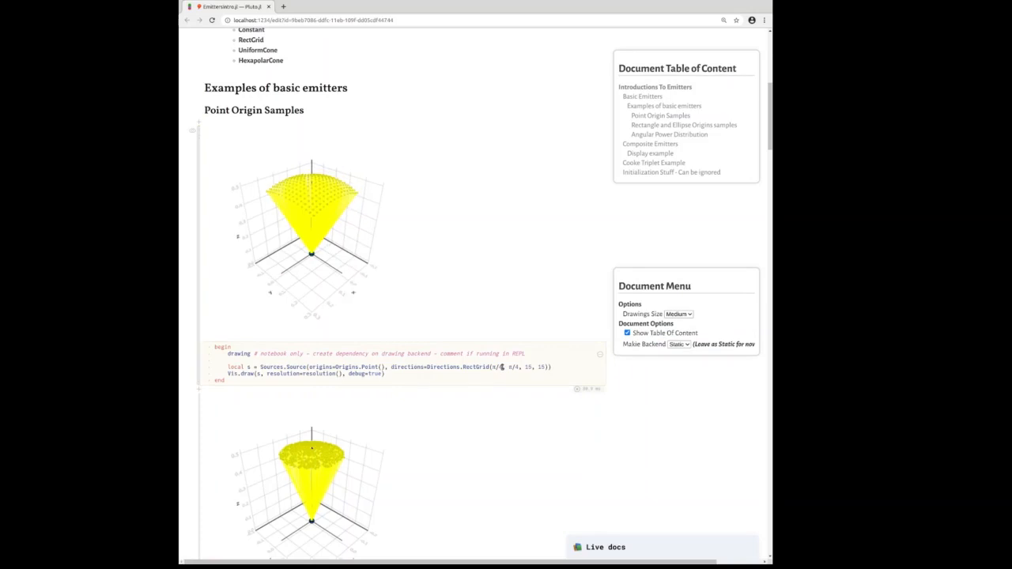
scroll("down", 3)
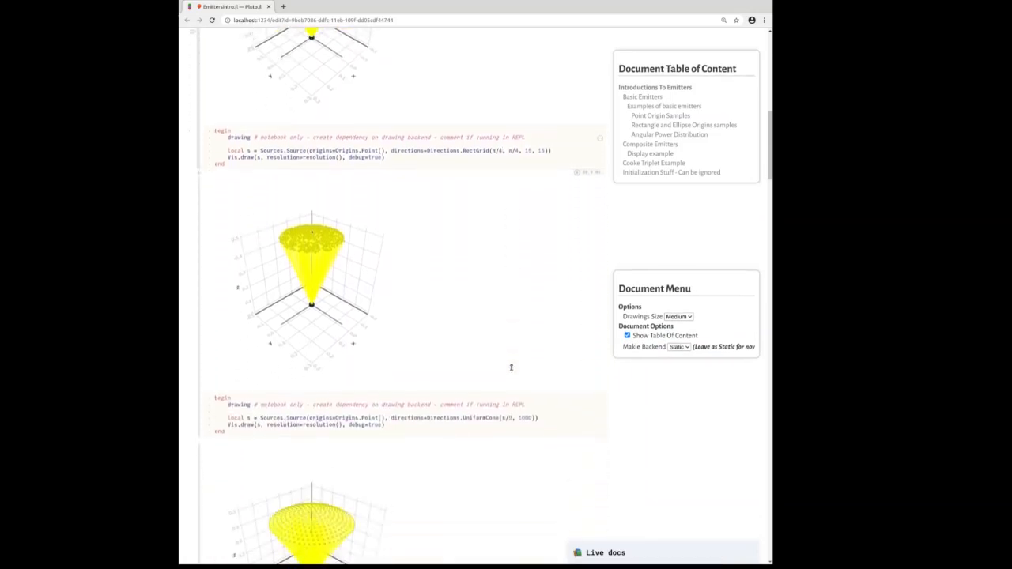
scroll("down", 3)
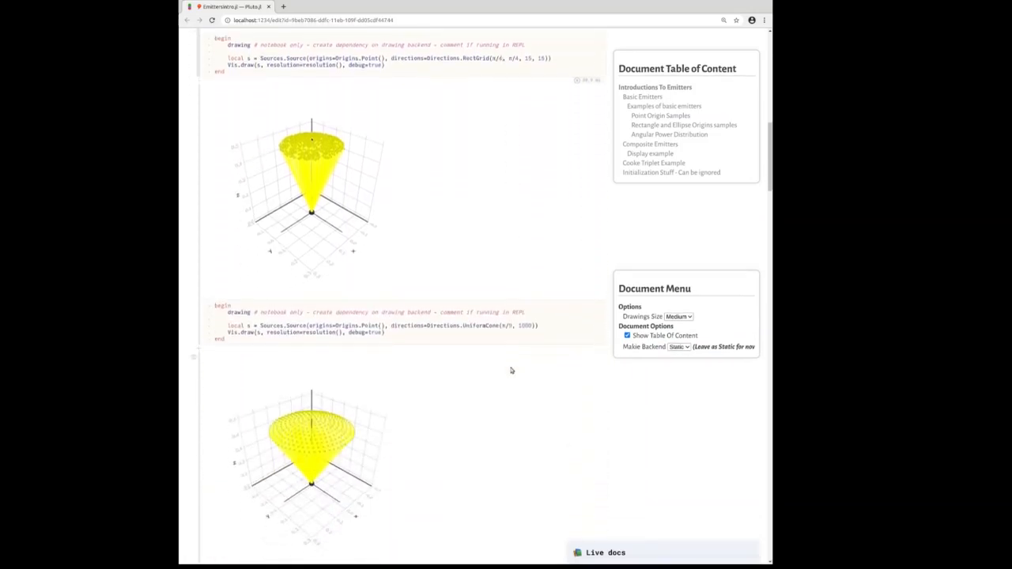
scroll("down", 3)
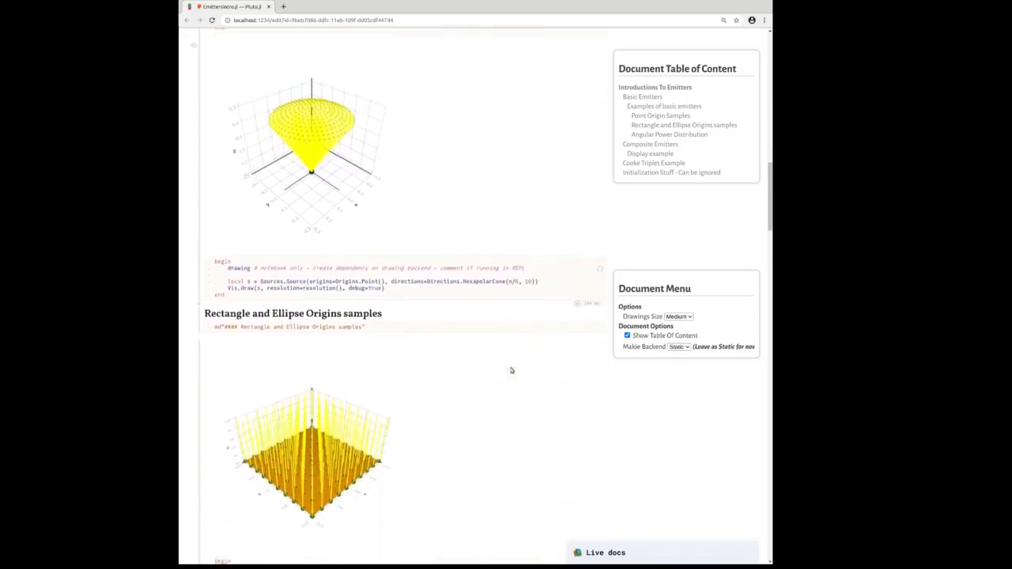
scroll("down", 3)
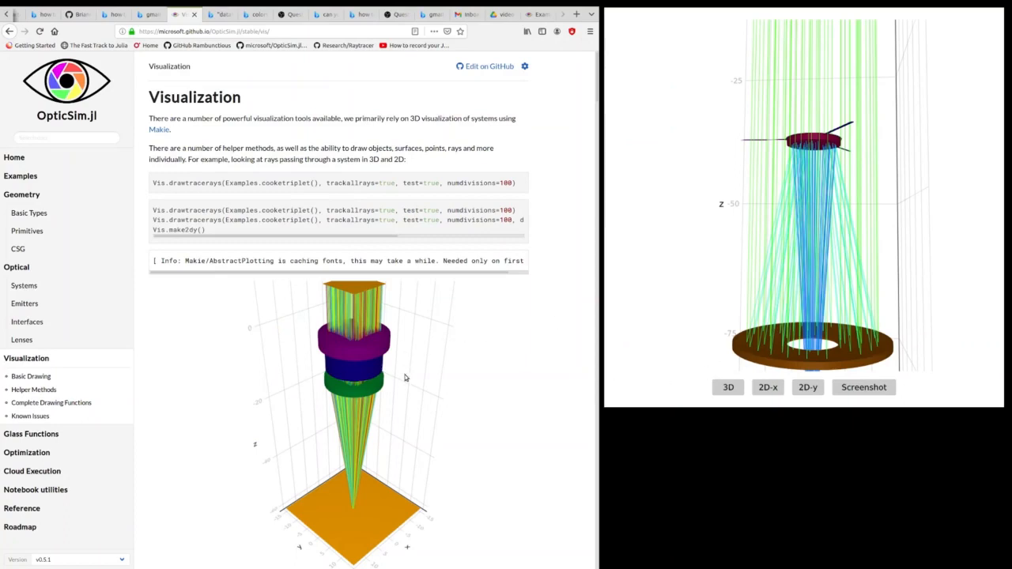
mouse_move(409, 363)
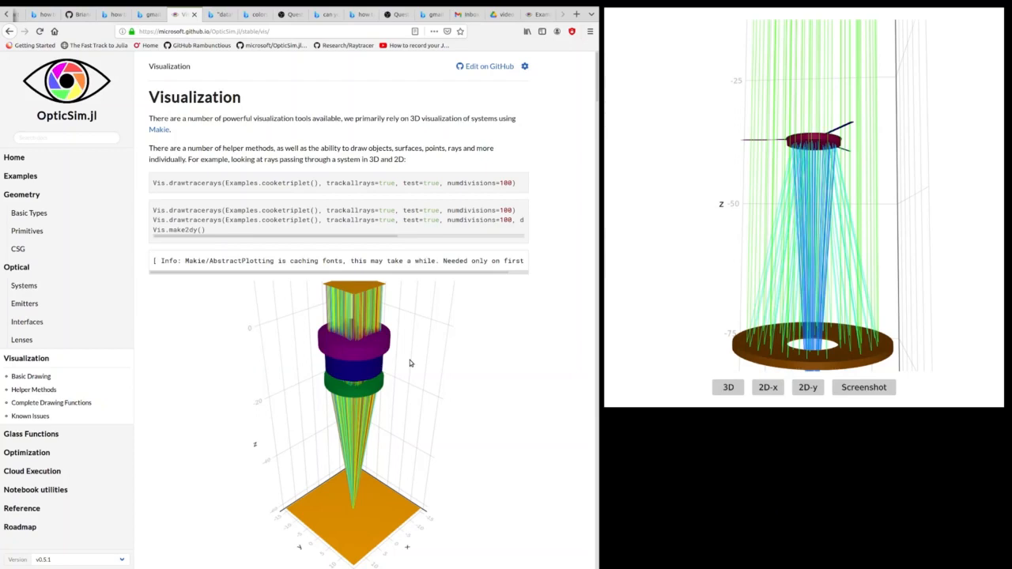
mouse_move(413, 358)
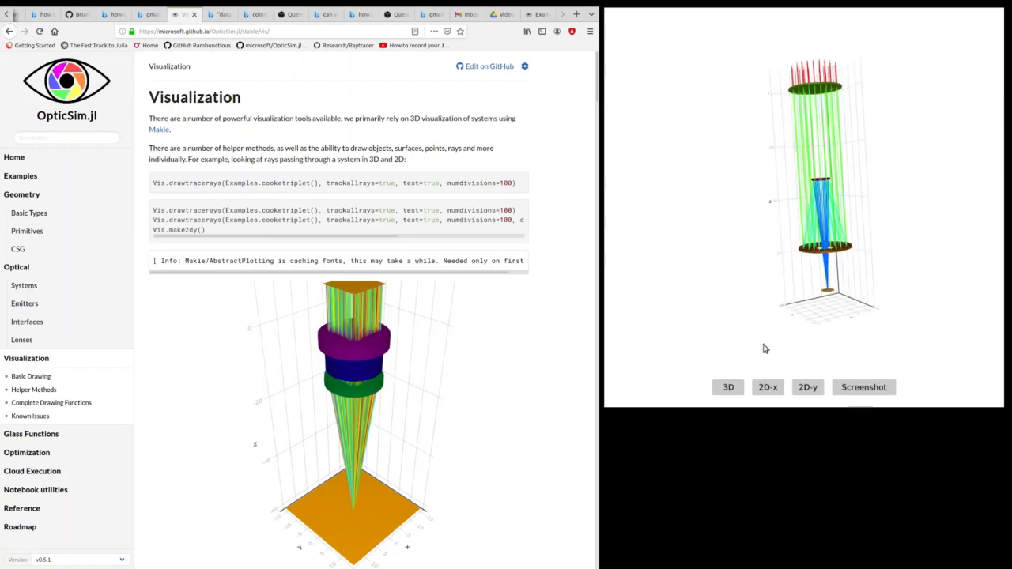
Step: Orbit the Cooke triplet telescope ray trace in the GLMakie window to view it from another angle
left_click(767, 387)
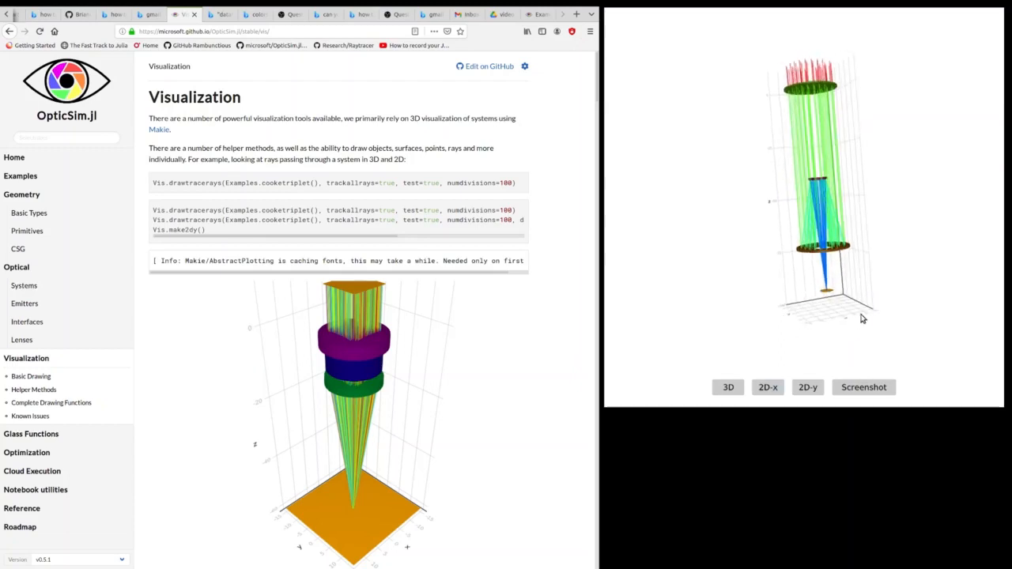
left_click_drag(861, 316, 802, 305)
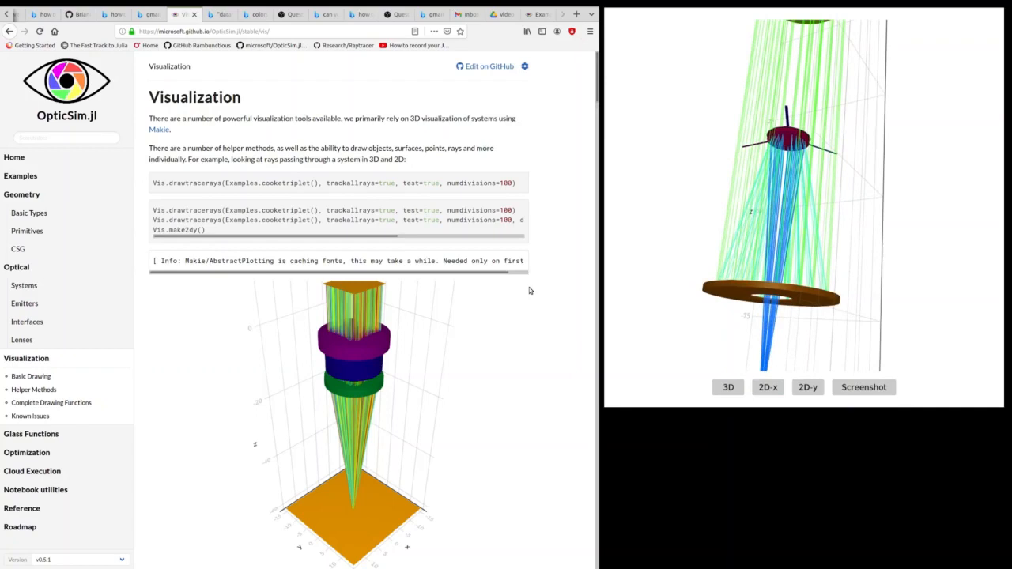
Step: Scroll past the 2D Cooke triplet plot and detector image examples toward Helper Methods
scroll("down", 3)
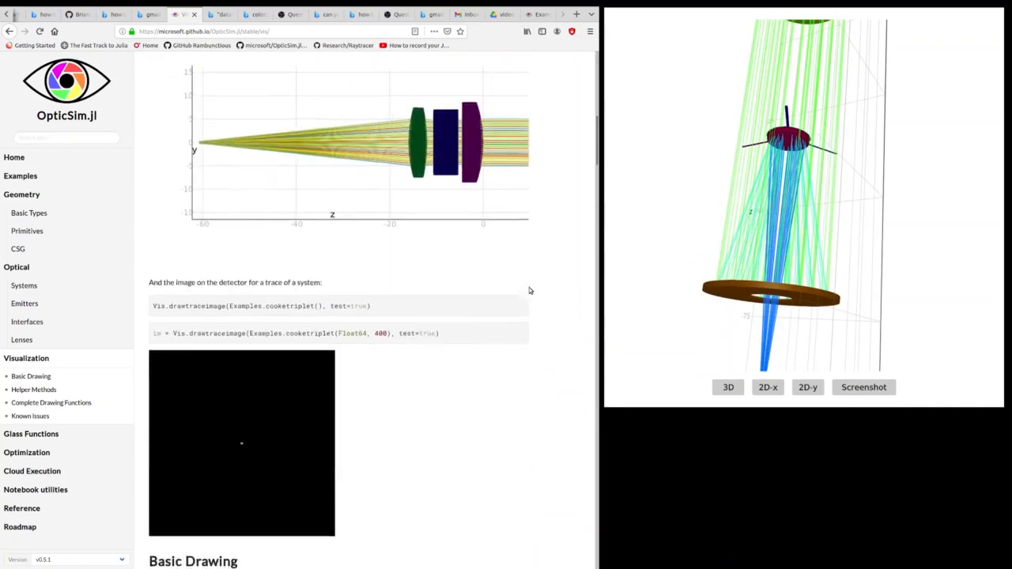
scroll("down", 3)
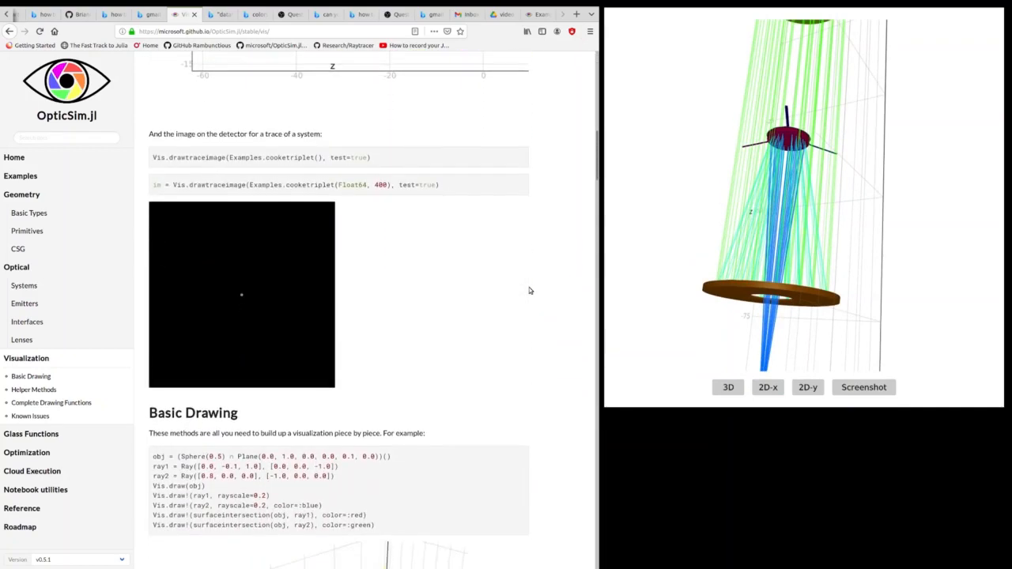
scroll("down", 3)
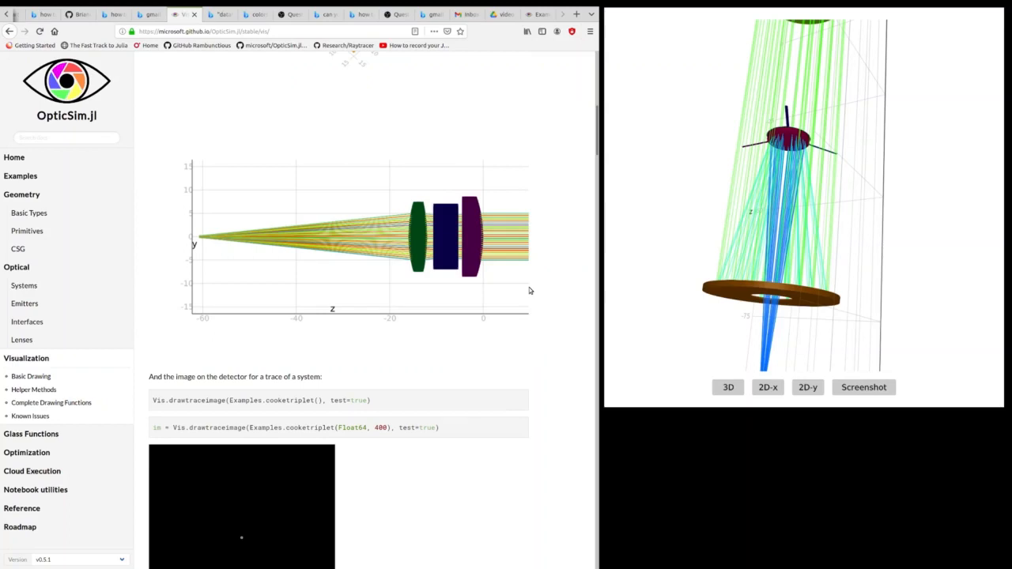
mouse_move(544, 301)
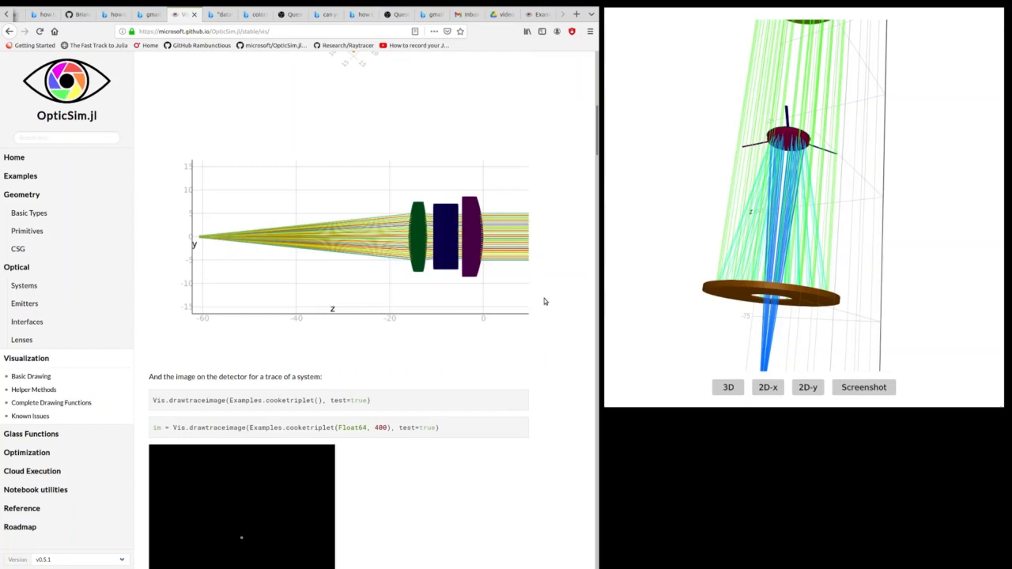
scroll("down", 3)
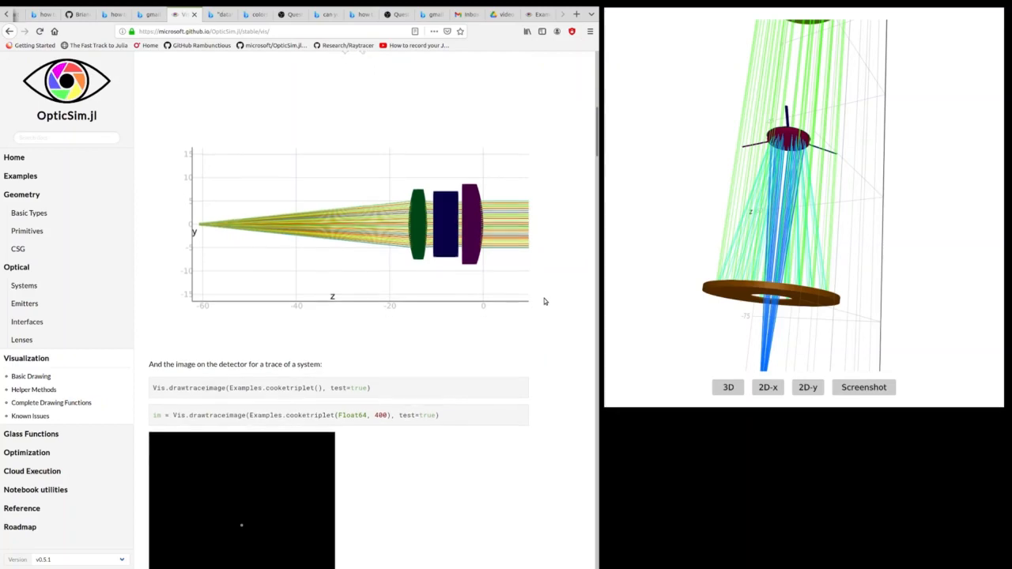
scroll("down", 3)
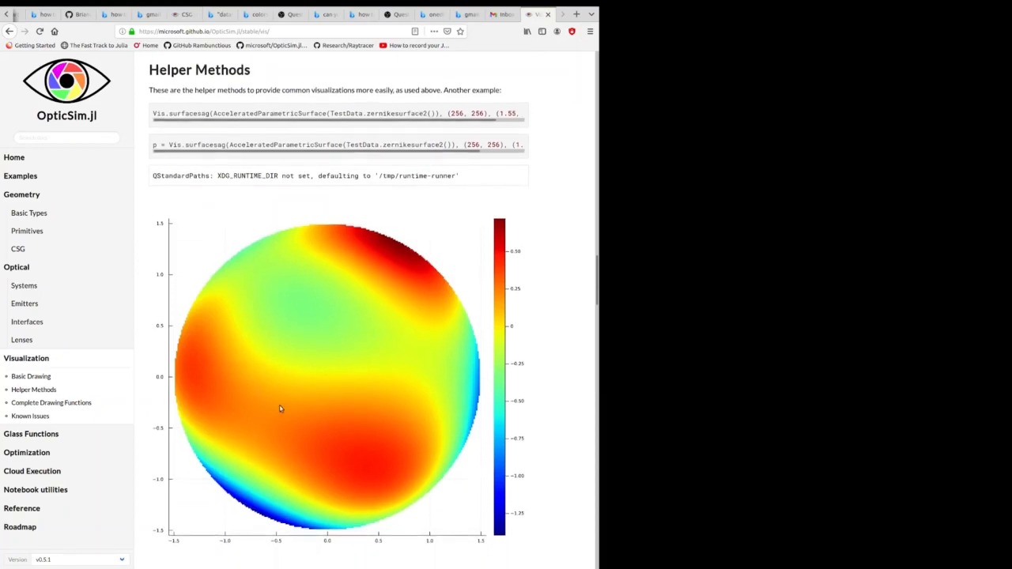
Step: Scroll to the Zernike surface sag colour plot where the drawtracerays reference begins
scroll("down", 3)
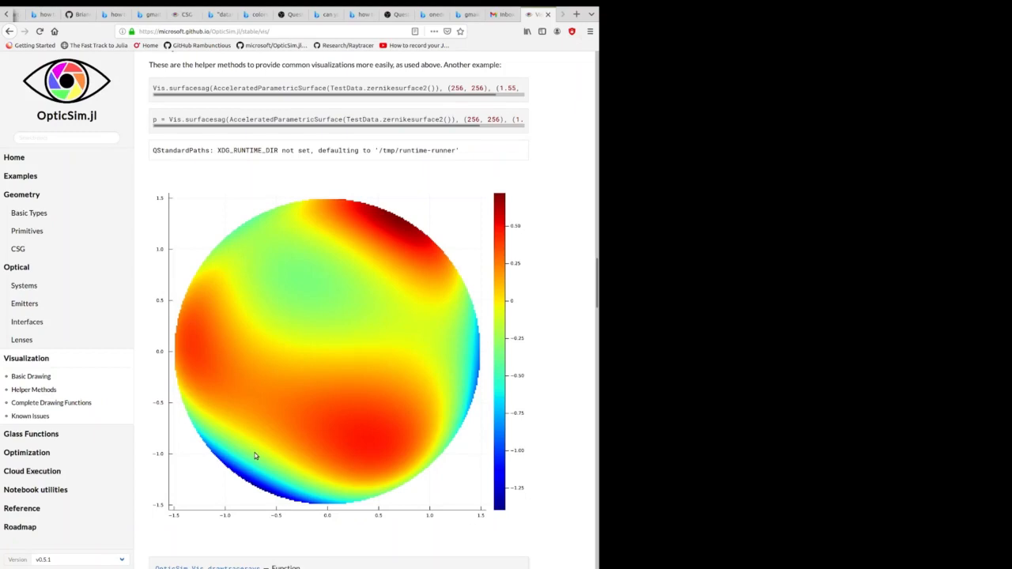
mouse_move(359, 299)
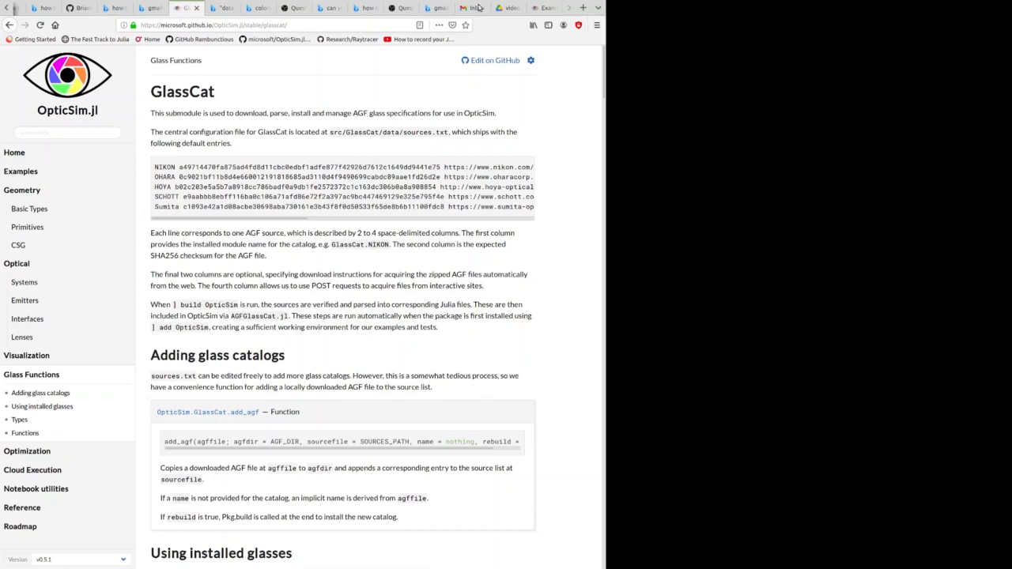
mouse_move(298, 98)
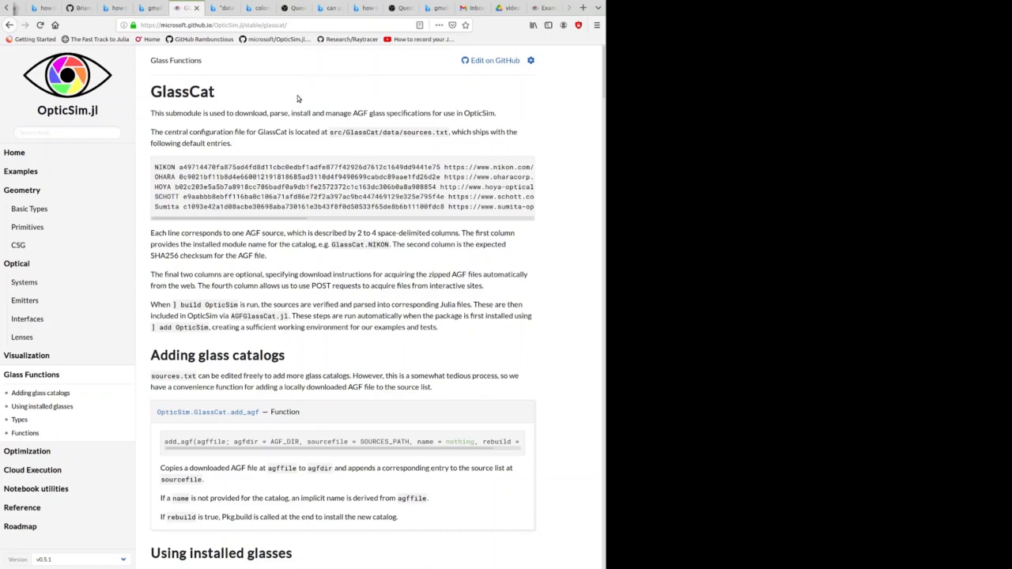
mouse_move(301, 124)
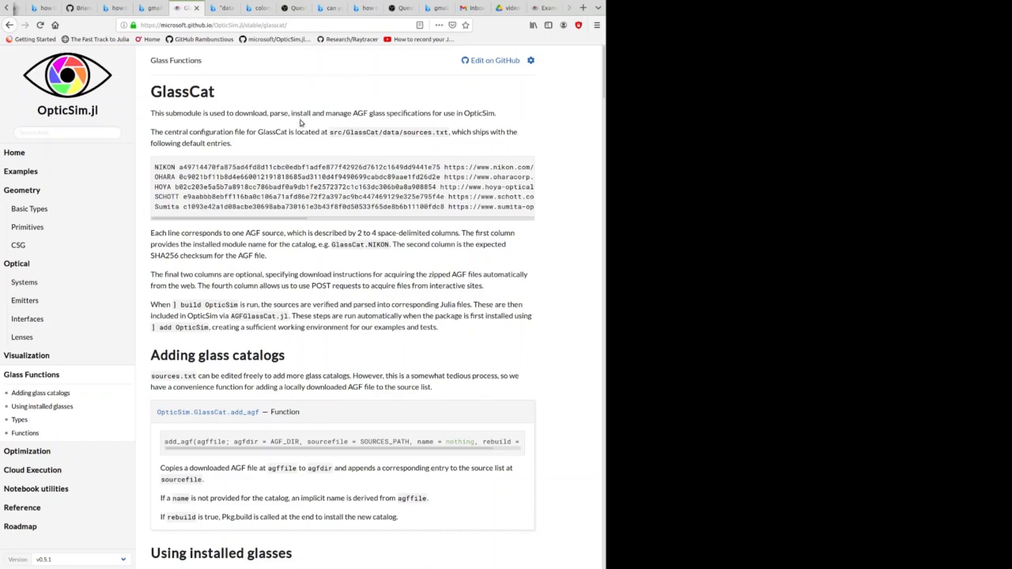
mouse_move(302, 120)
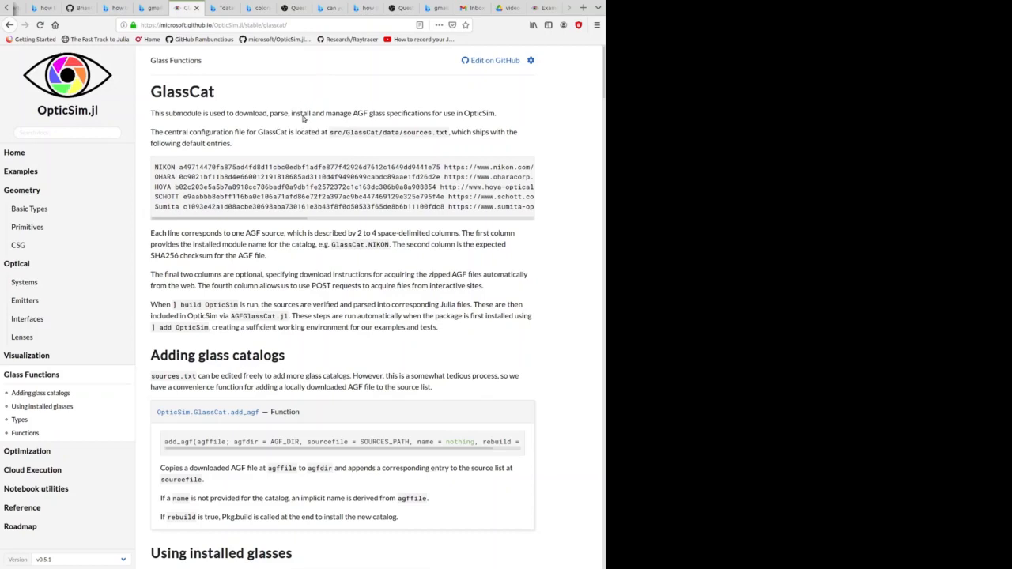
mouse_move(342, 146)
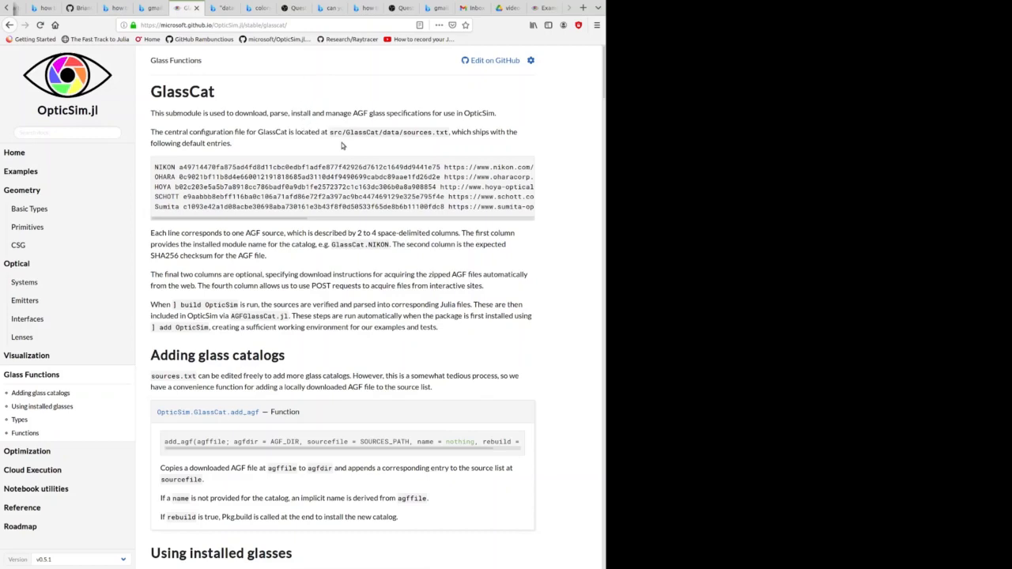